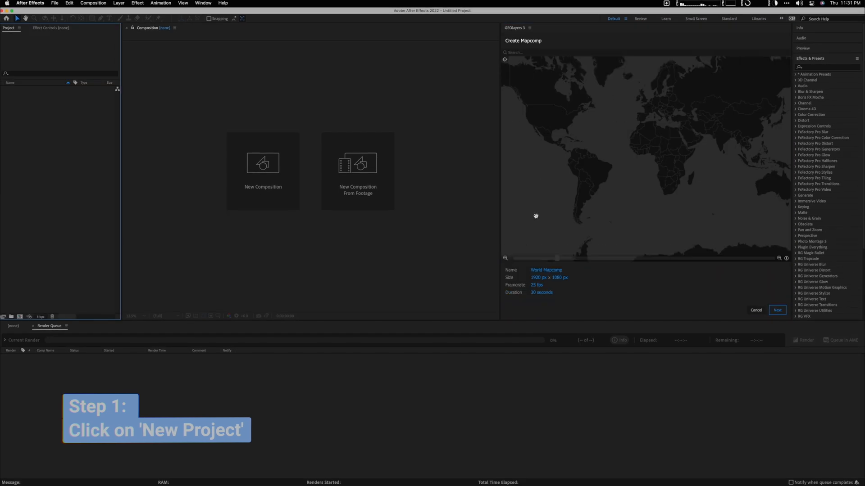
- Set the mapcomp frame to 1080x1920 at 24 fps for 30 seconds and continue
{"action": "left_click", "coordinate": [546, 277]}
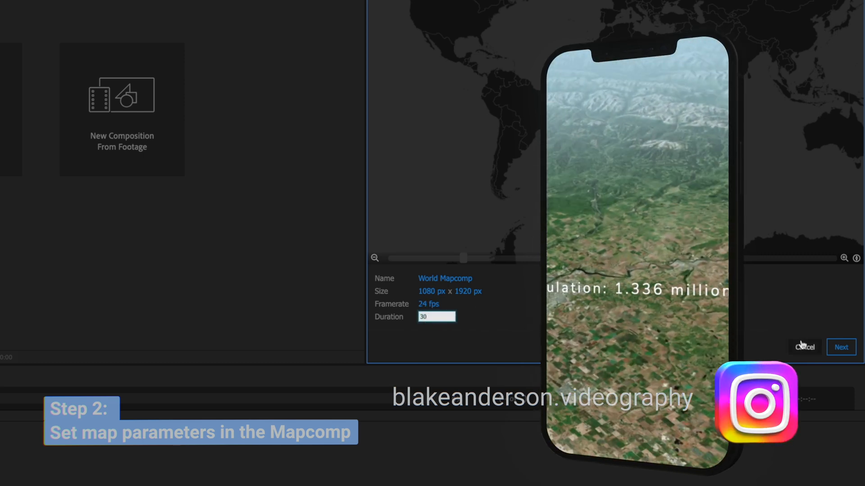
{"action": "left_click", "coordinate": [841, 347]}
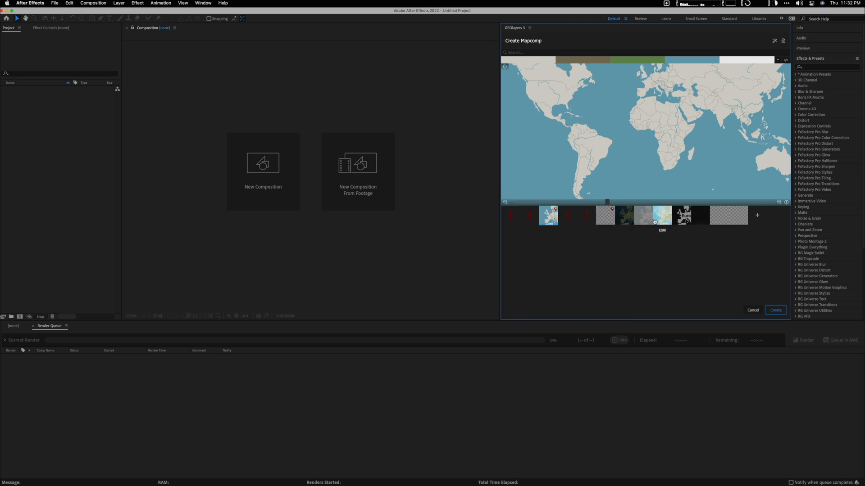
- Browse the map styles and choose the satellite imagery style
{"action": "left_click", "coordinate": [624, 215]}
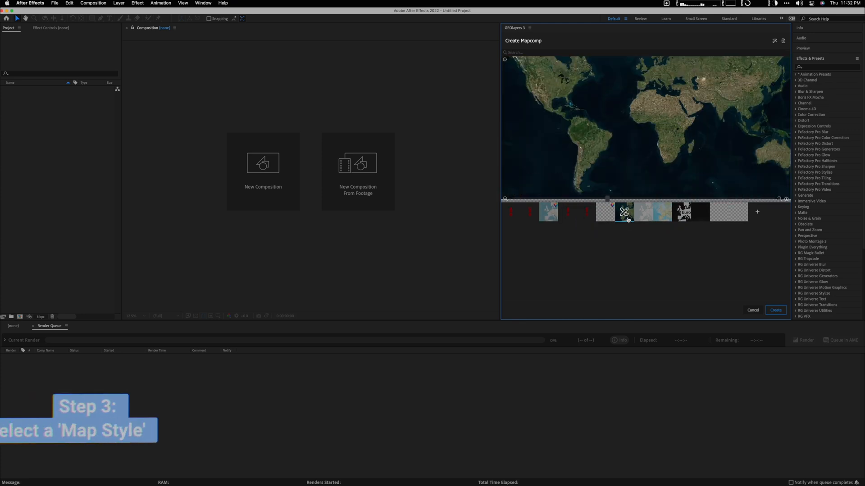
{"action": "left_click", "coordinate": [775, 310]}
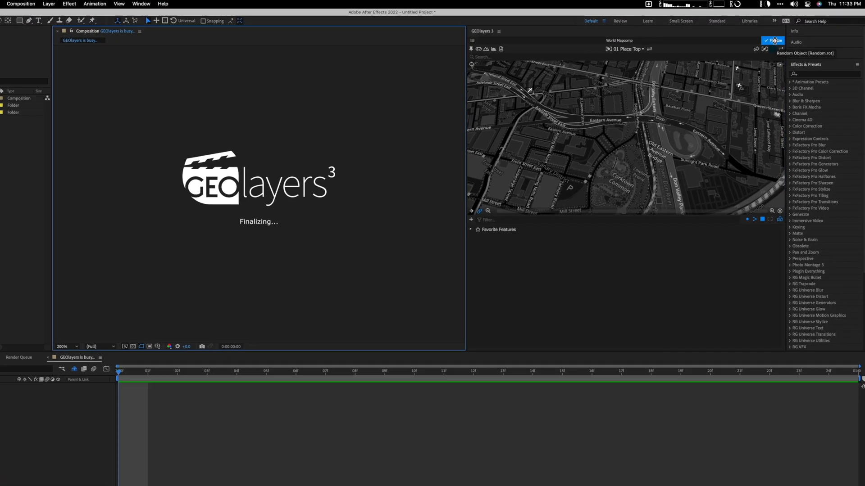
- Finalize the Toronto mapcomp to render and import its map imagery
{"action": "left_click", "coordinate": [772, 40]}
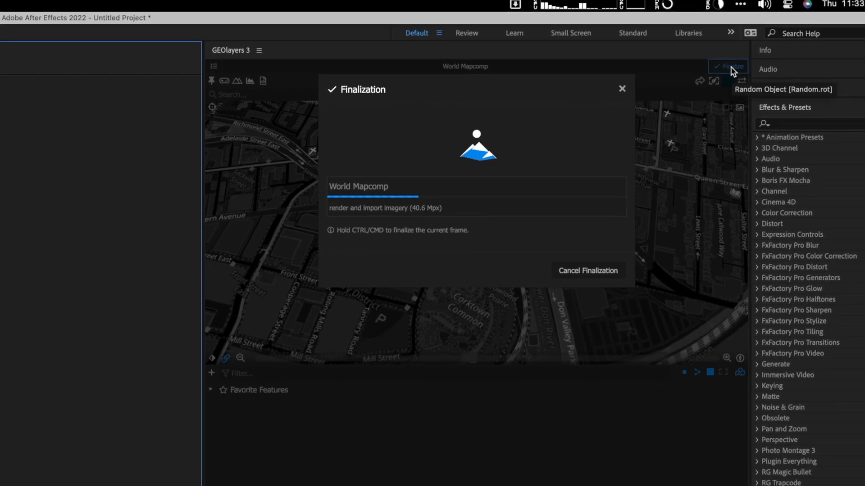